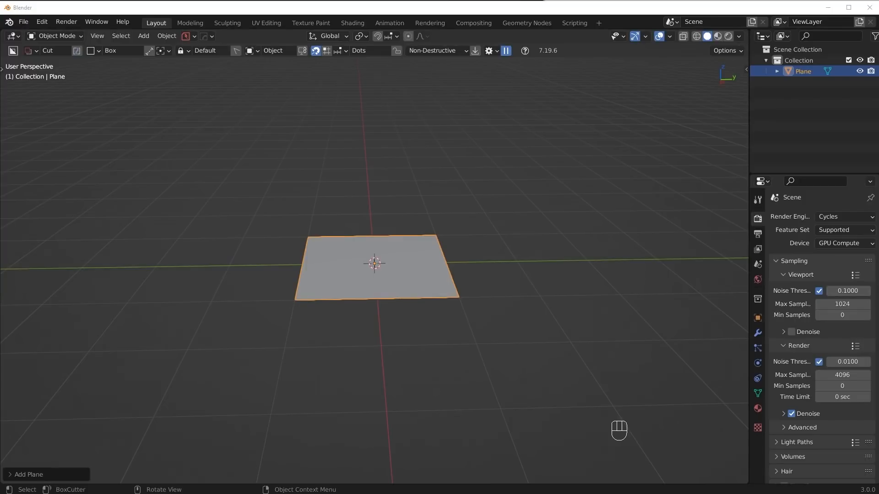
pyautogui.moveTo(291, 313)
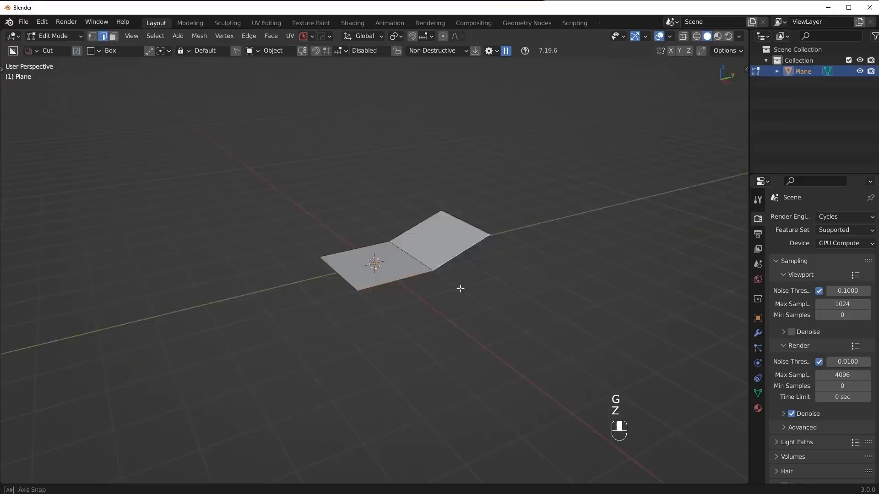
# Extrude the plane's edges into several connected panels and move vertices to bend the patch.
pyautogui.press('E')
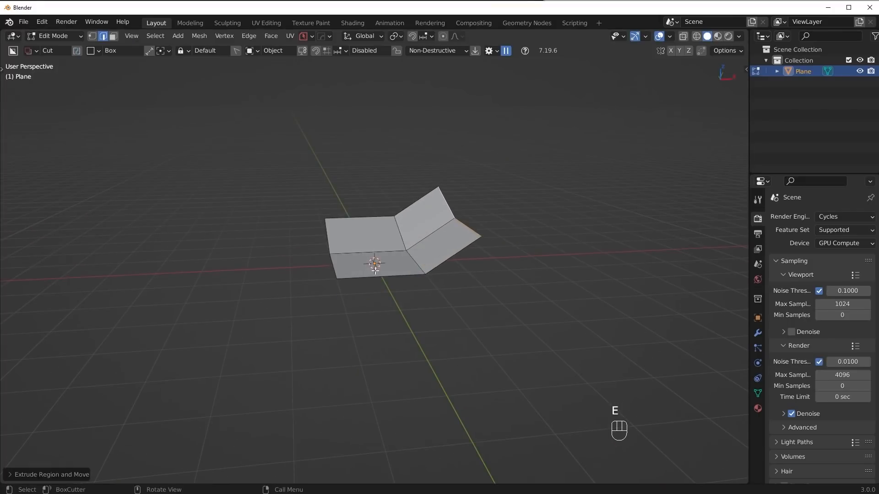
pyautogui.press('e')
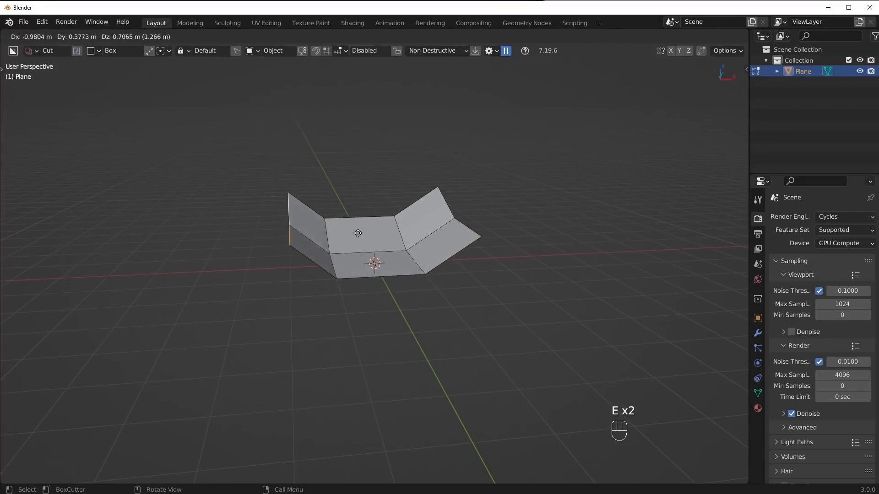
pyautogui.press('g')
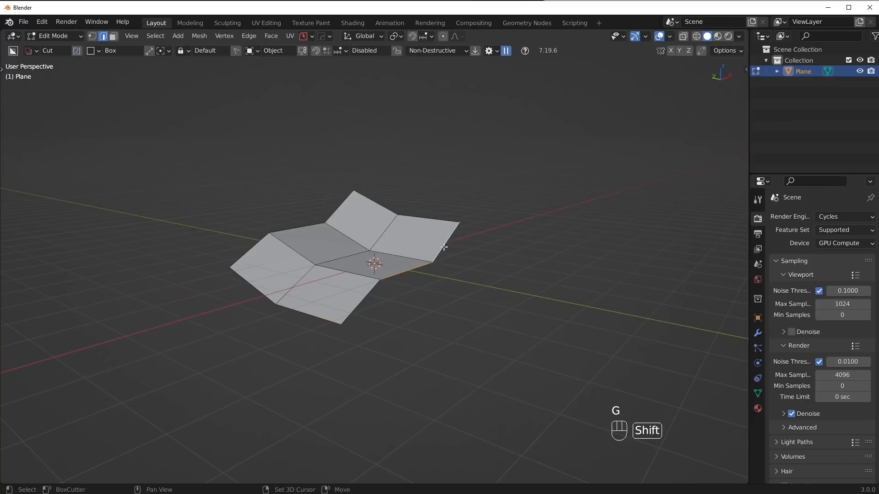
pyautogui.press('Tab')
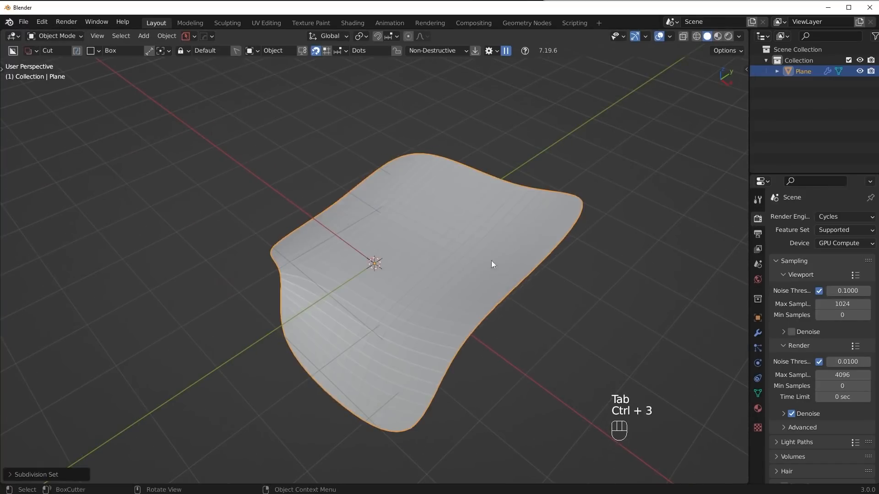
# Tweak the subdivided patch's vertices in Edit Mode to shape the smooth curvy sheet.
pyautogui.press('Tab')
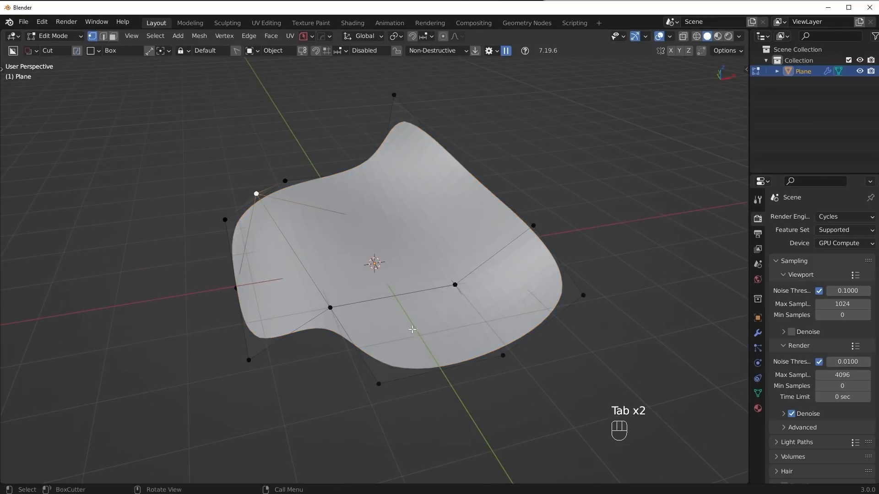
pyautogui.press('Tab')
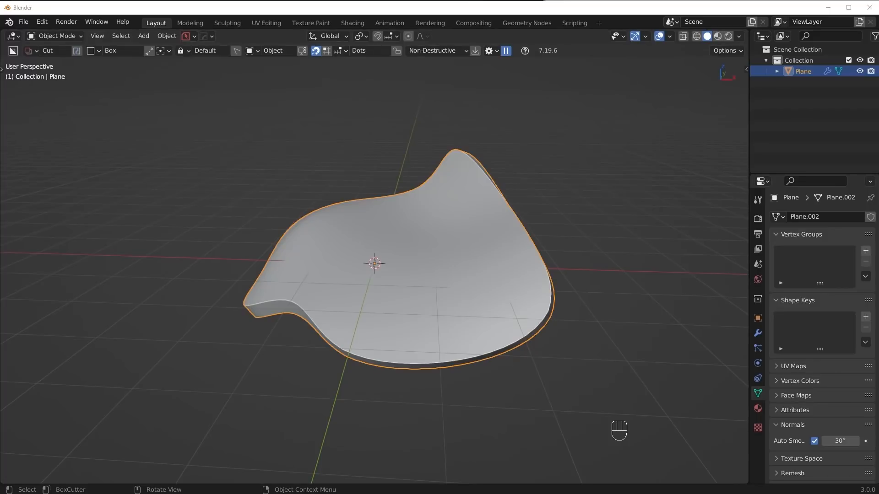
pyautogui.moveTo(702, 365)
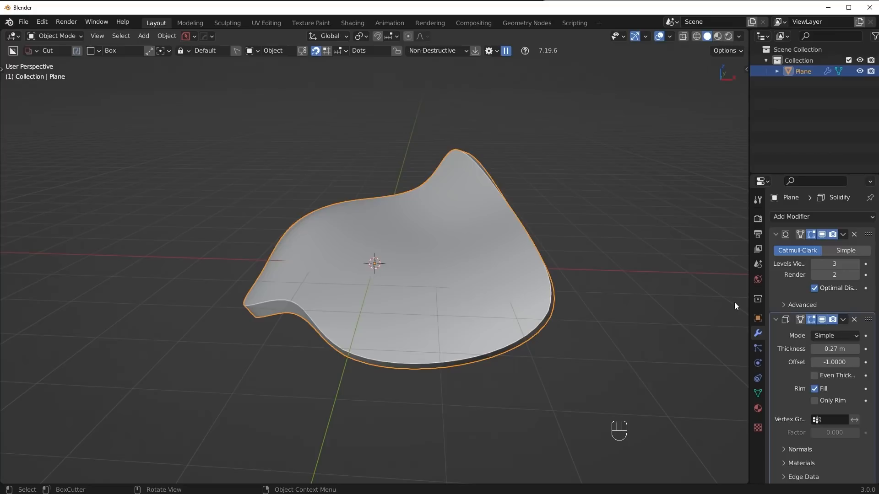
pyautogui.moveTo(749, 298)
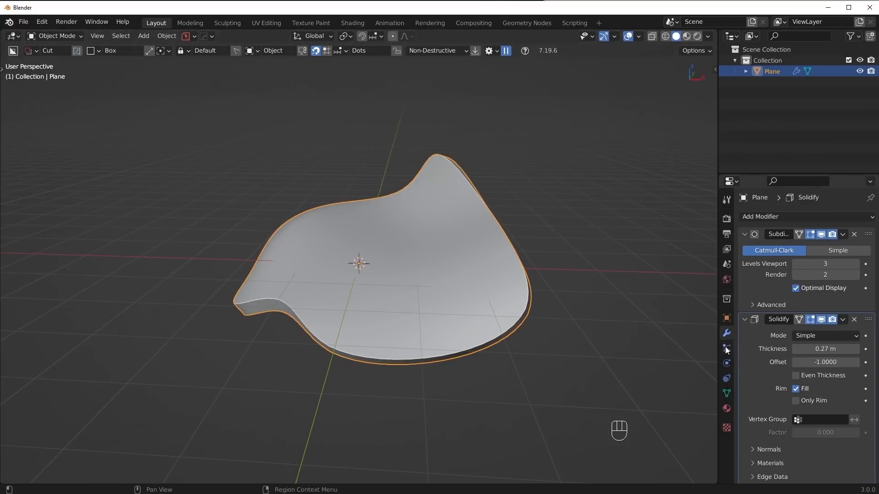
# Enable the wireframe overlay and set the Subdivision viewport level to 3.
pyautogui.click(727, 319)
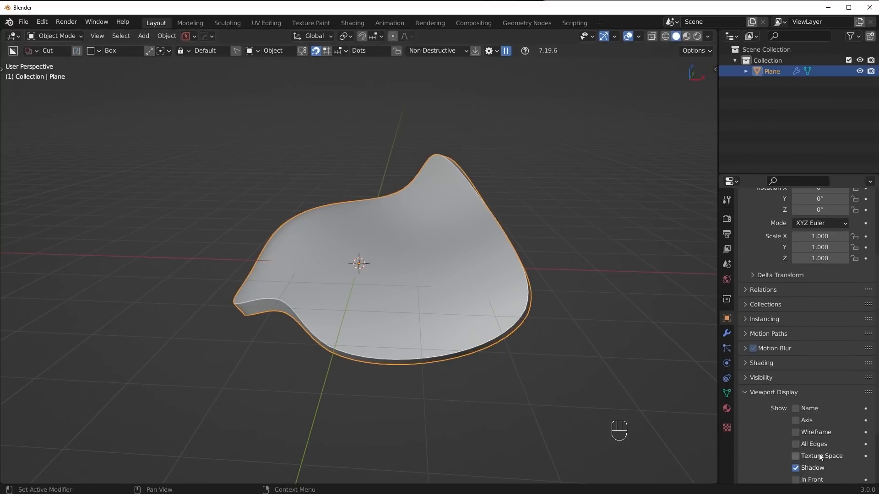
pyautogui.click(795, 432)
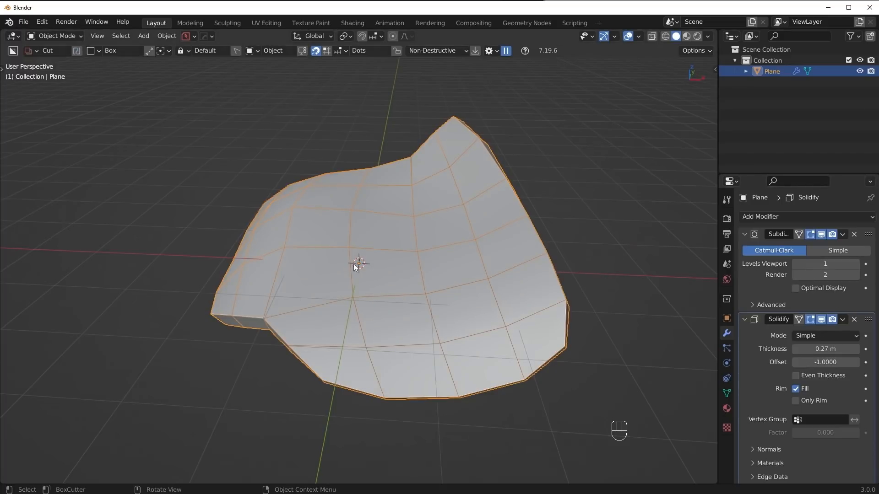
pyautogui.moveTo(340, 245)
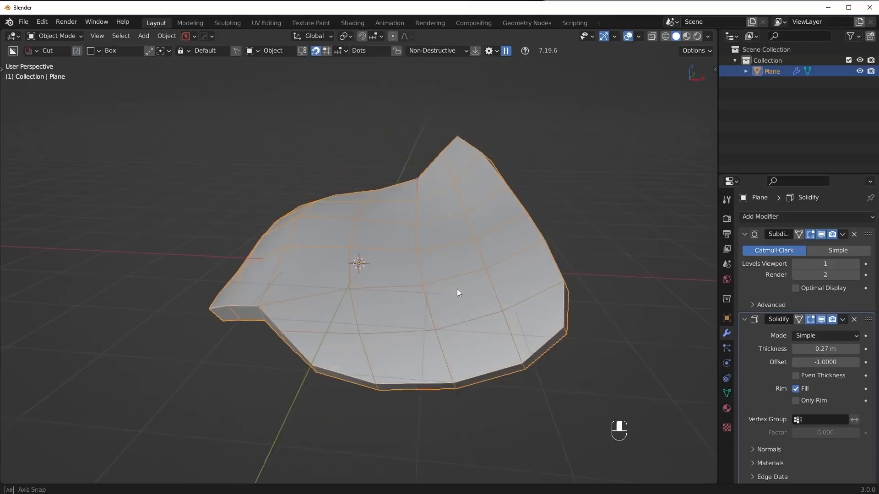
pyautogui.moveTo(457, 291); pyautogui.dragTo(668, 295)
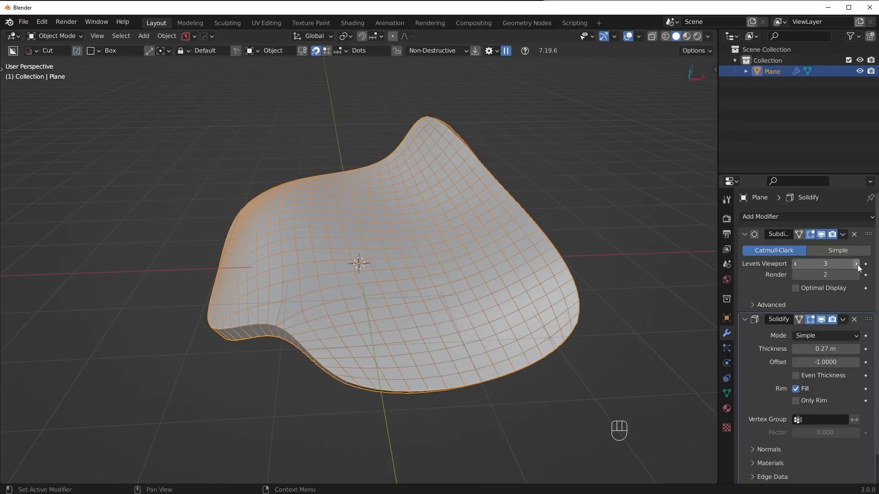
pyautogui.click(856, 264)
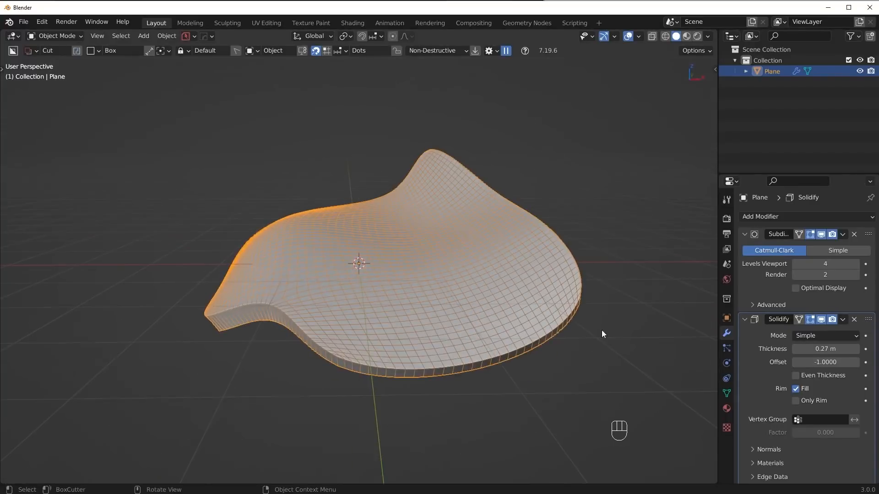
pyautogui.click(727, 318)
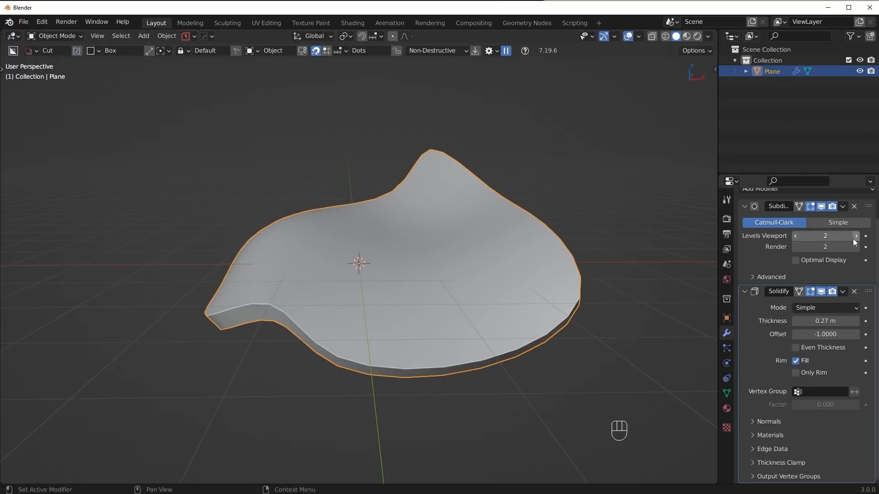
pyautogui.click(727, 318)
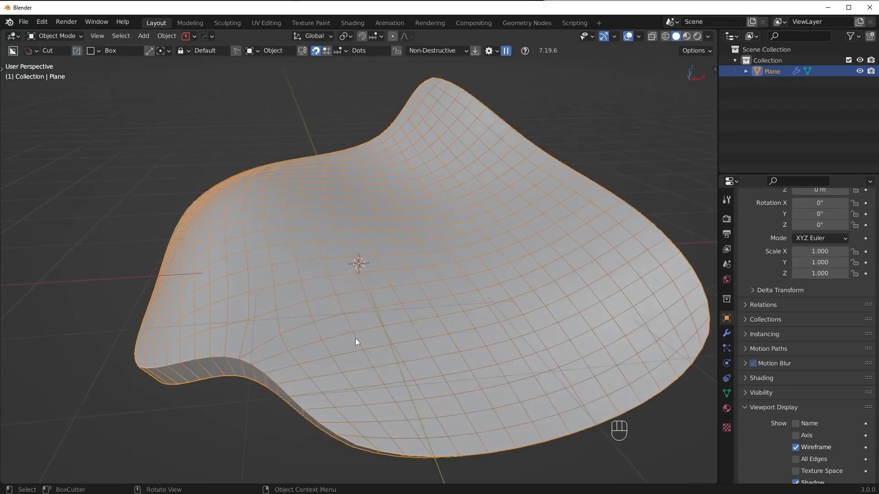
pyautogui.moveTo(505, 312)
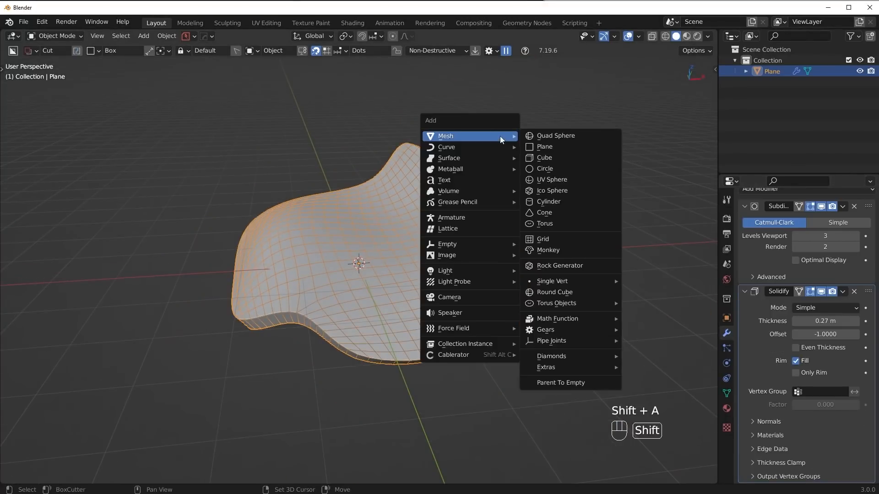
# Add a cylinder cutter and boolean a round hole through the curved sheet.
pyautogui.click(557, 202)
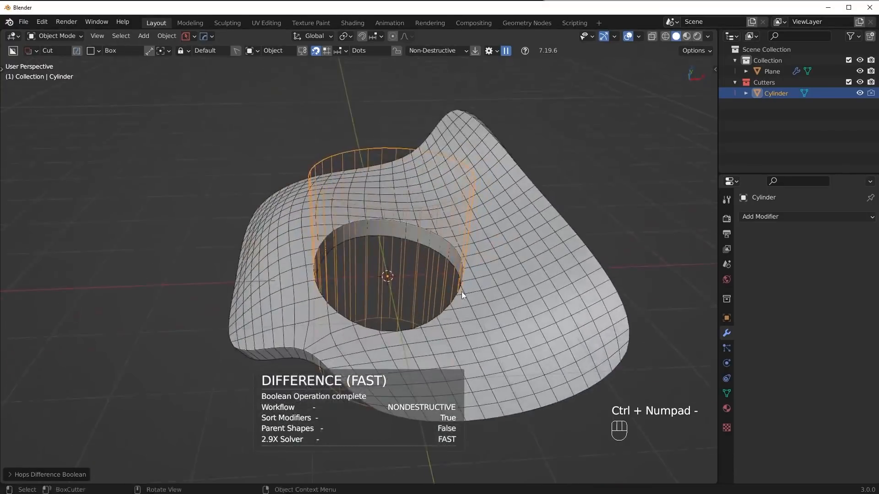
pyautogui.click(767, 71)
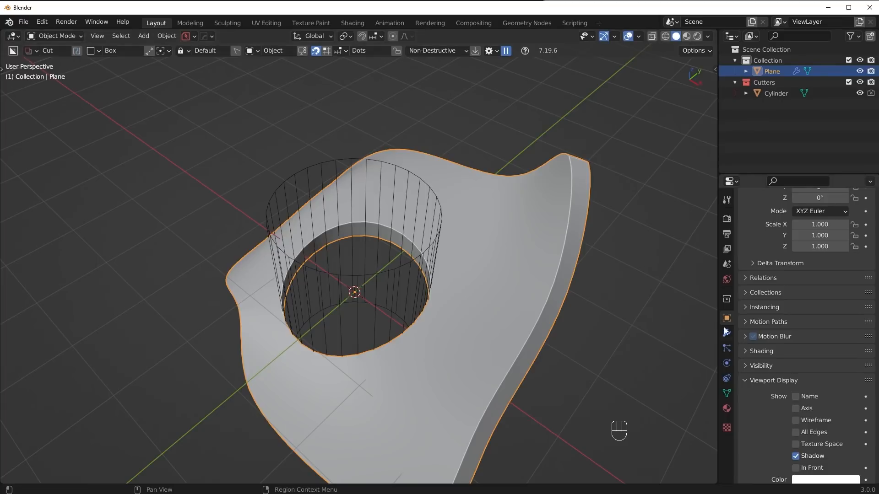
# Apply the modifiers, select faces by side count, then undo back to live Subdivision and Solidify.
pyautogui.click(727, 333)
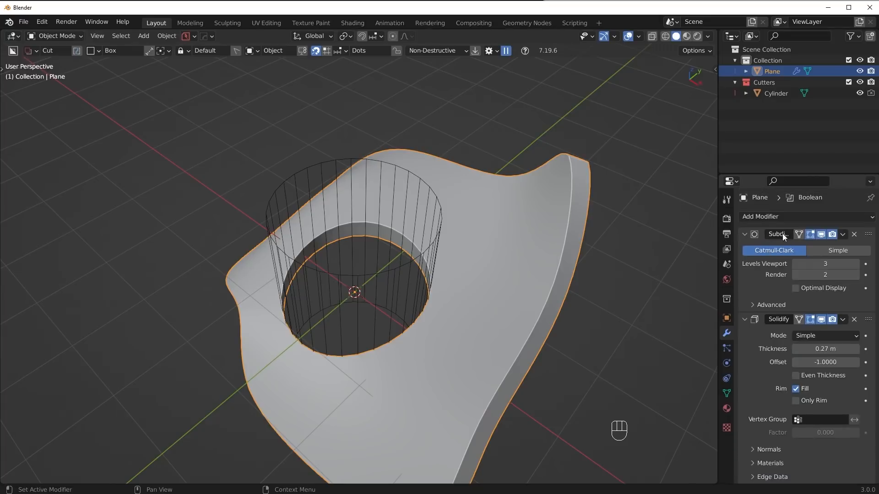
pyautogui.moveTo(824, 244)
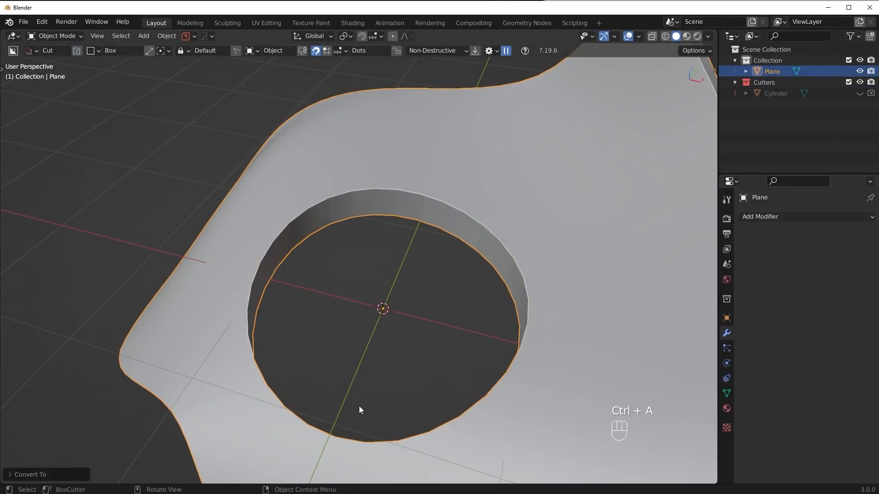
pyautogui.press('Tab')
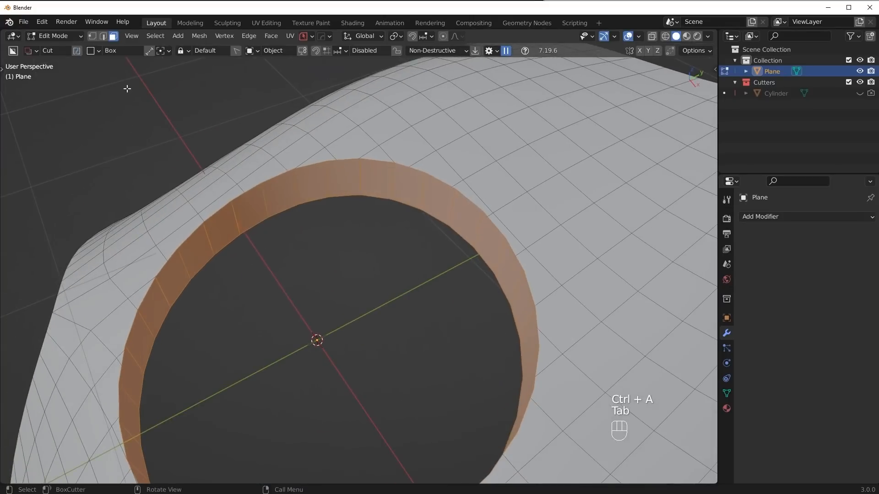
pyautogui.click(155, 35)
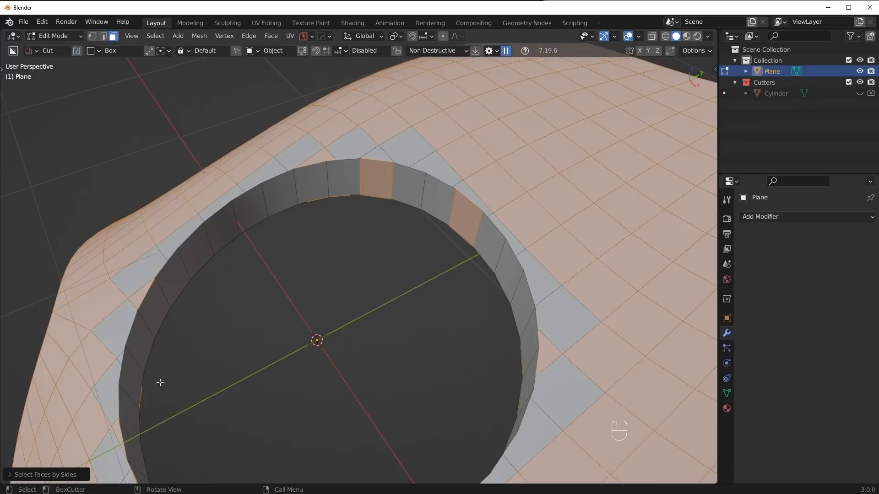
pyautogui.click(108, 460)
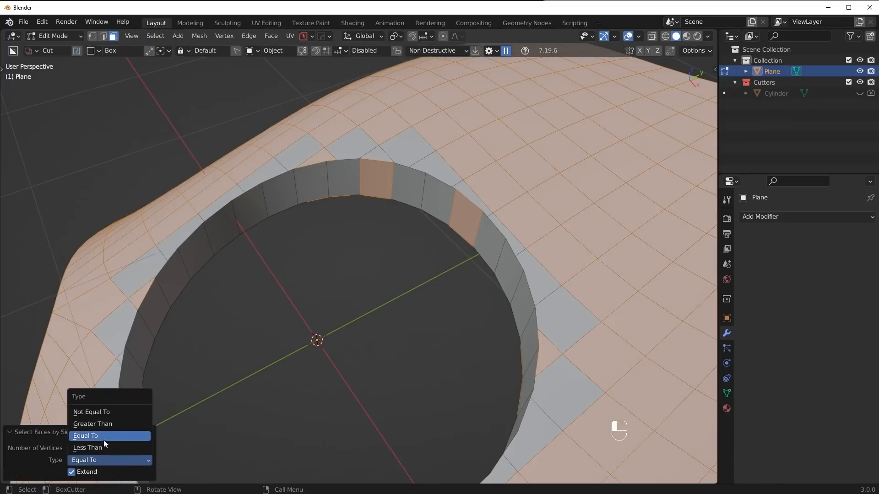
pyautogui.click(91, 424)
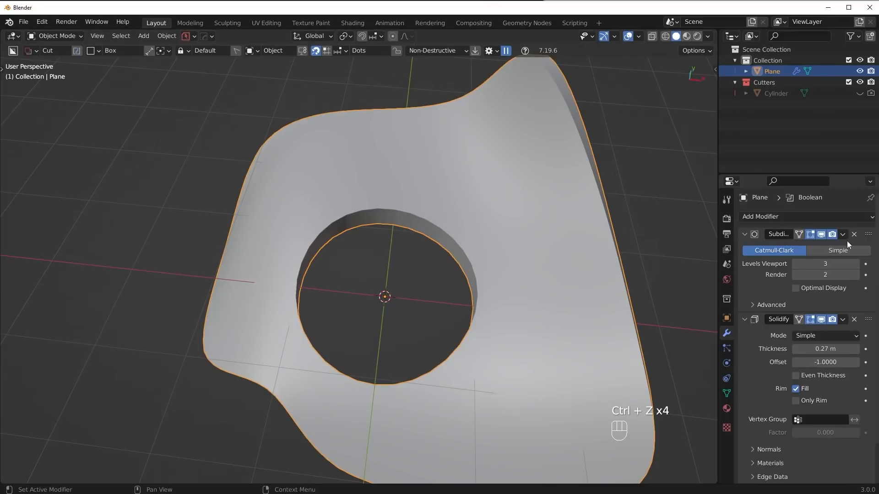
pyautogui.moveTo(854, 234)
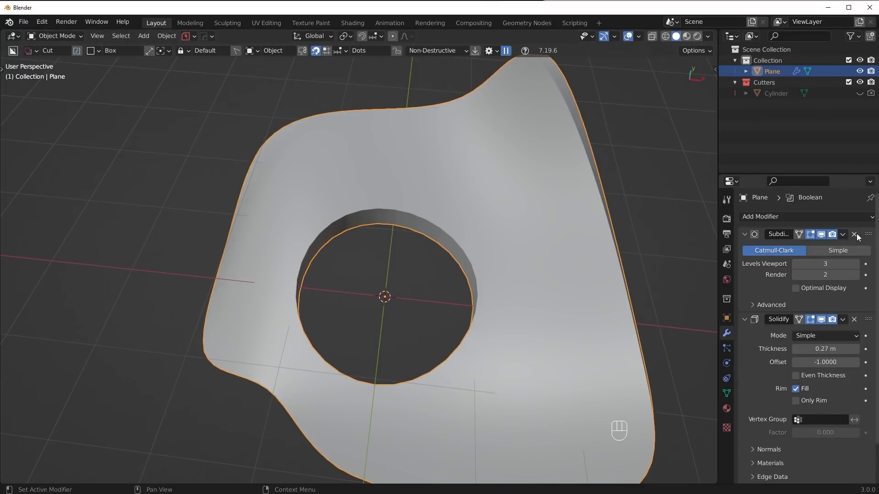
# Remove the Subdivision modifier and re-add it with Ctrl+2 above Solidify, Optimal Display on.
pyautogui.click(853, 234)
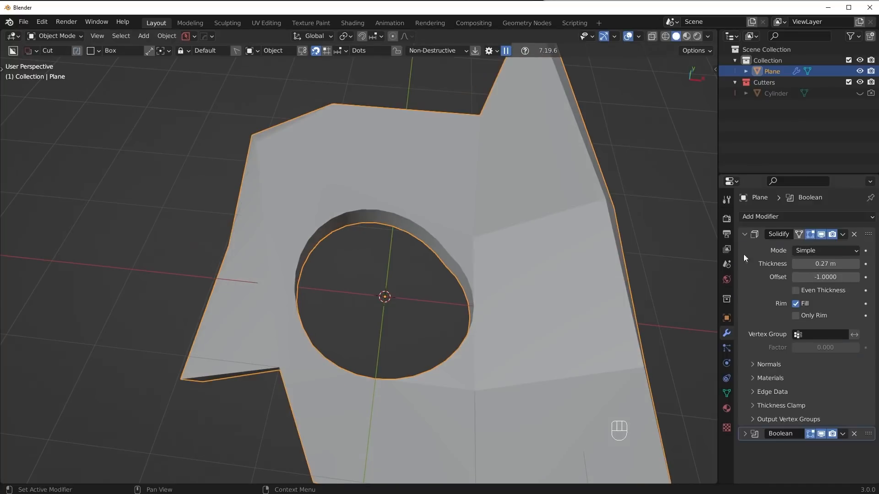
pyautogui.press('ctrl+2')
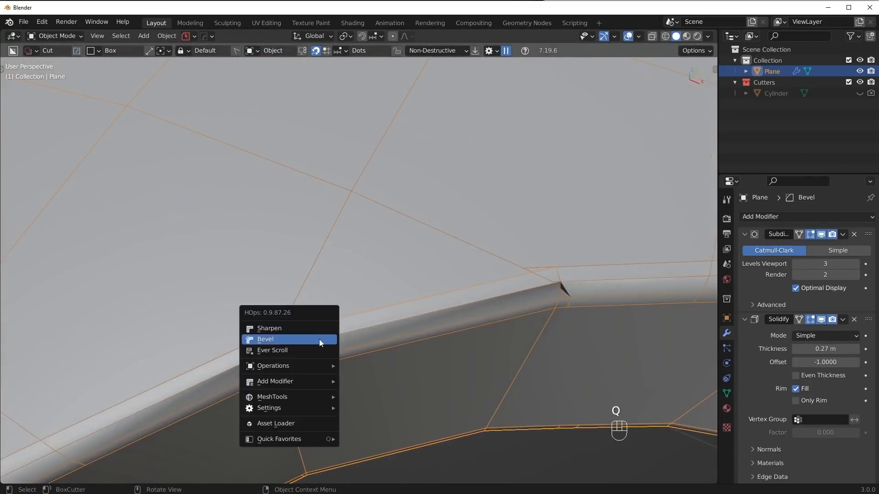
# Add a HardOps bevel of 0.01898 m, 3 segments and 30° angle limit to the edges.
pyautogui.click(266, 338)
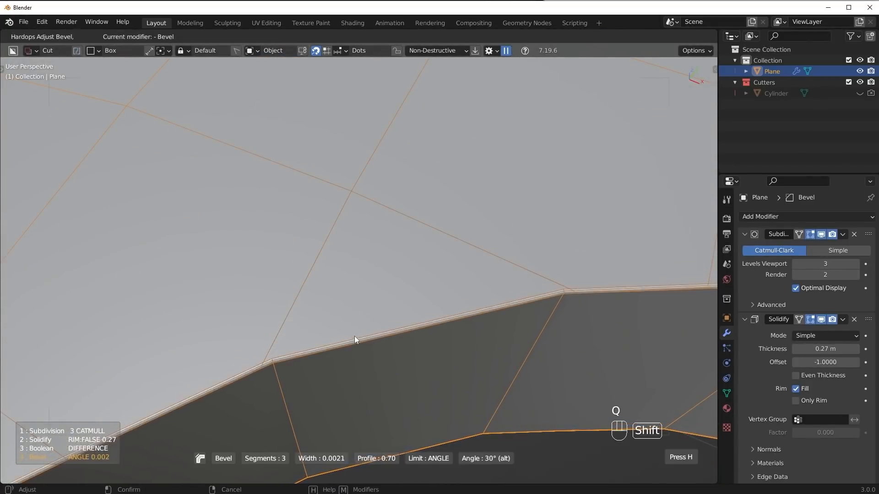
pyautogui.moveTo(356, 339)
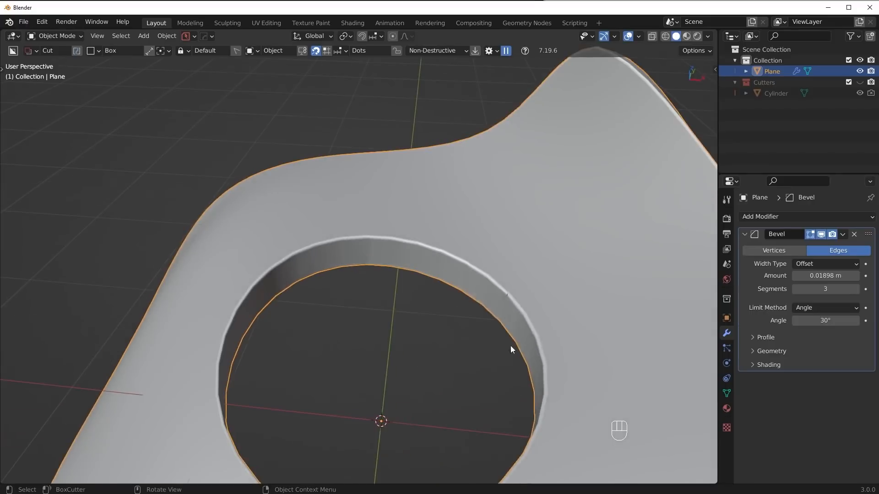
pyautogui.press('Tab')
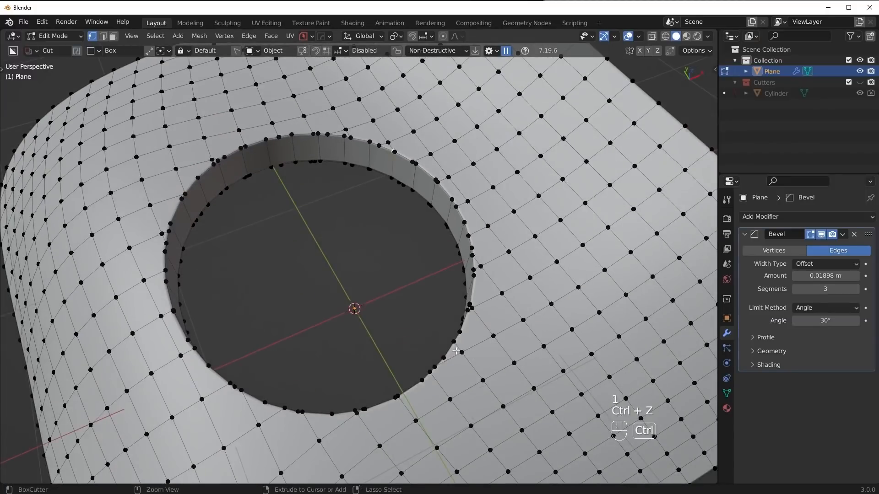
# Unchamfer the edge loop around the hole and show the surface with a red matcap.
pyautogui.click(163, 282)
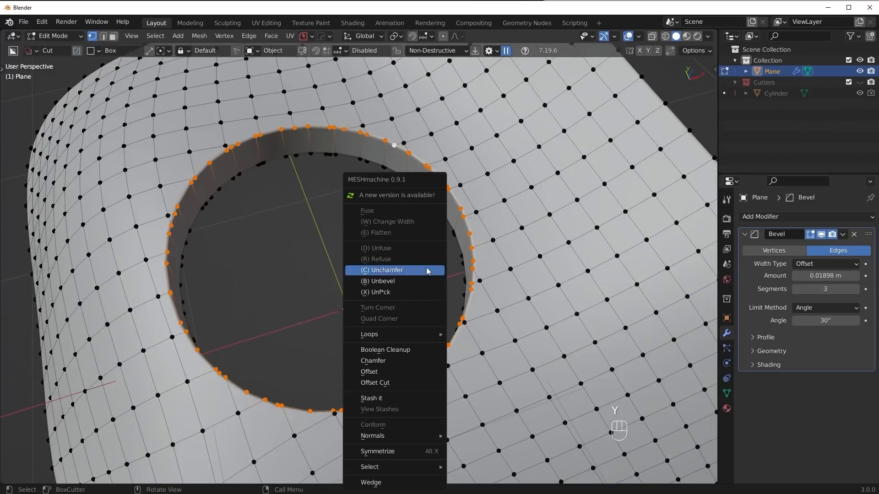
pyautogui.click(385, 350)
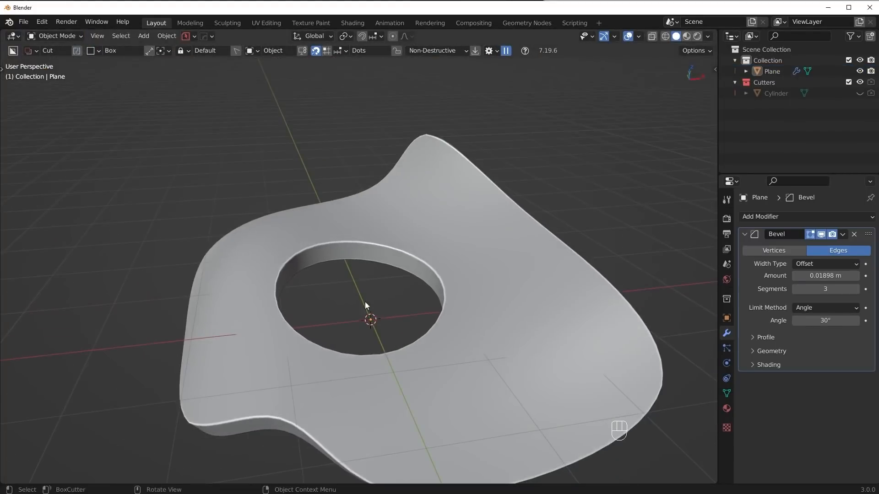
pyautogui.click(707, 37)
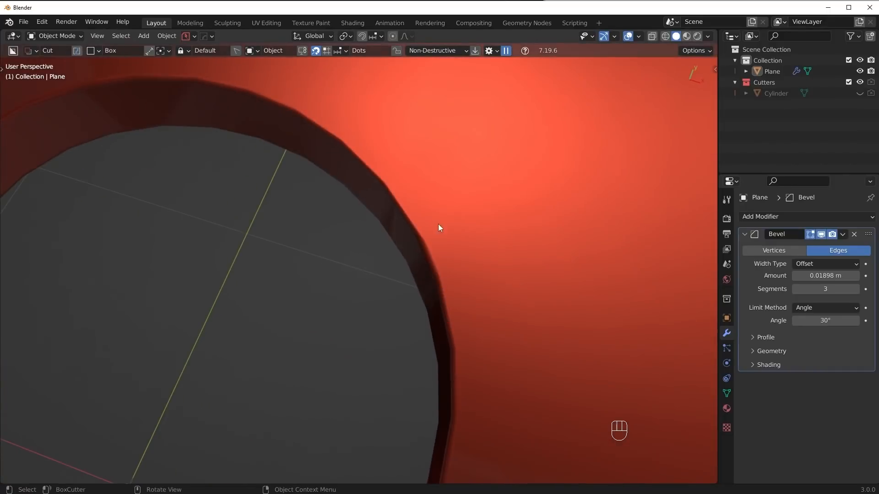
# Join two vertices on the top face beside the hole's rim with a new edge.
pyautogui.press('Tab')
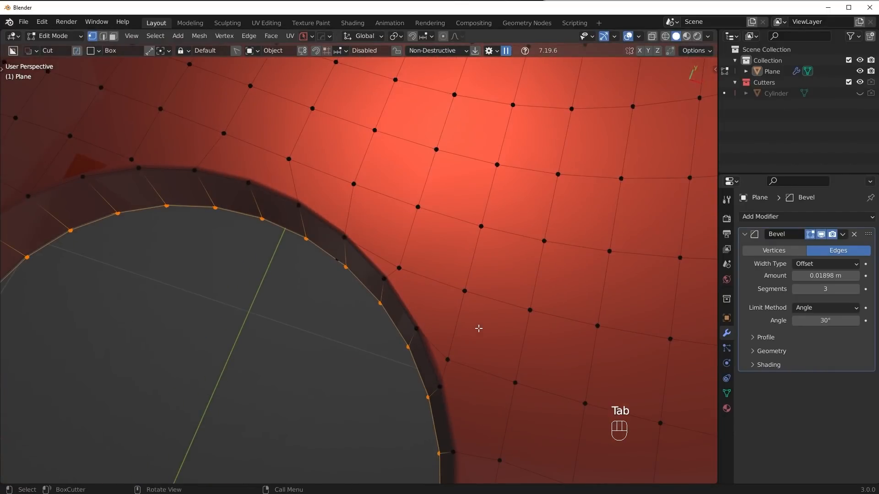
pyautogui.press('Tab')
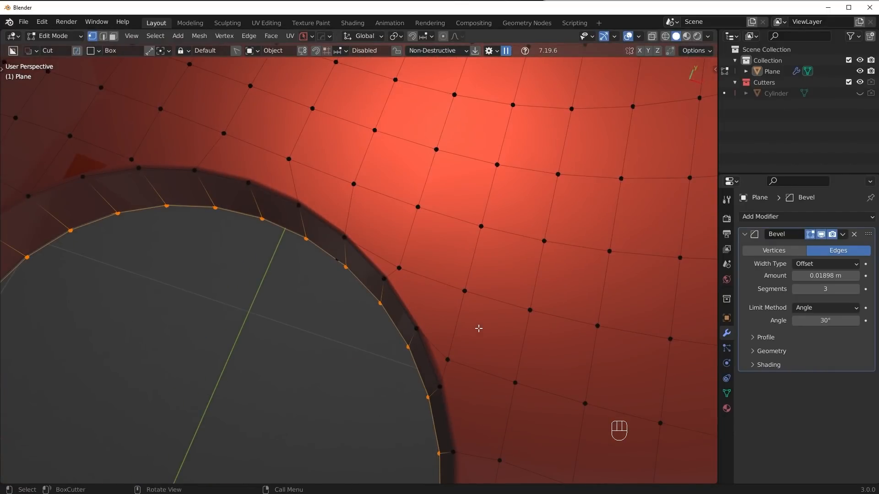
pyautogui.moveTo(405, 274)
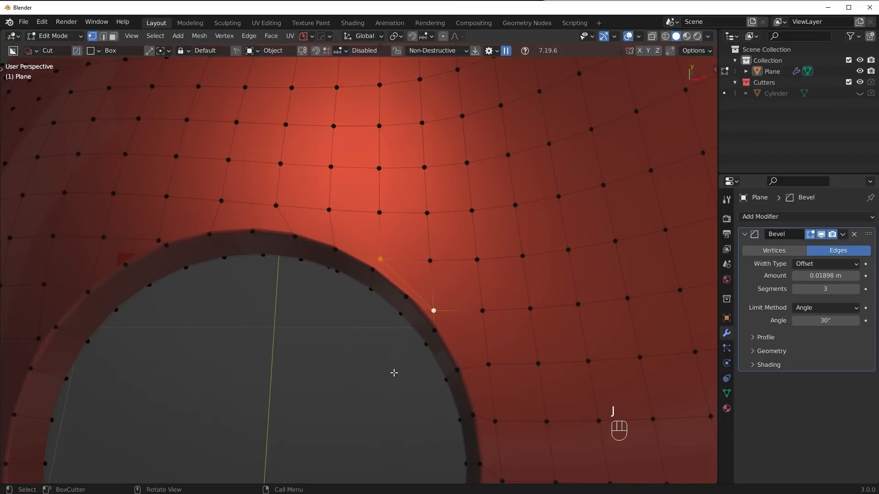
pyautogui.press('Tab')
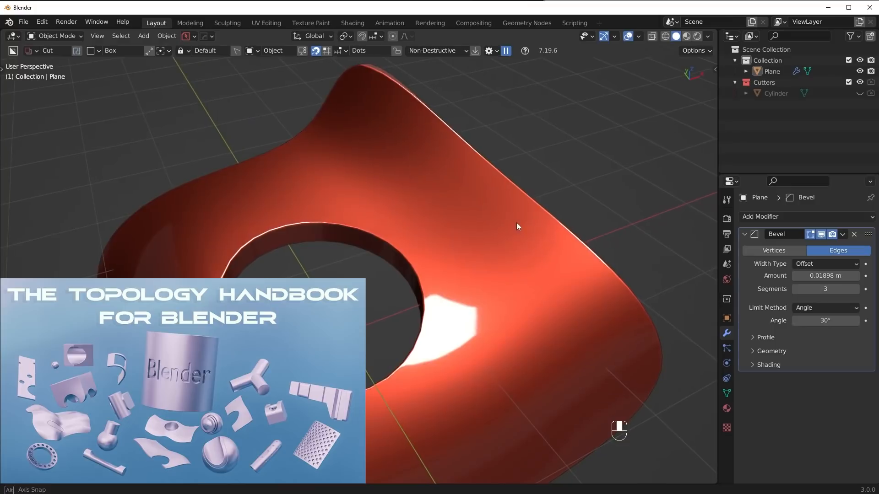
pyautogui.moveTo(516, 226); pyautogui.dragTo(620, 430)
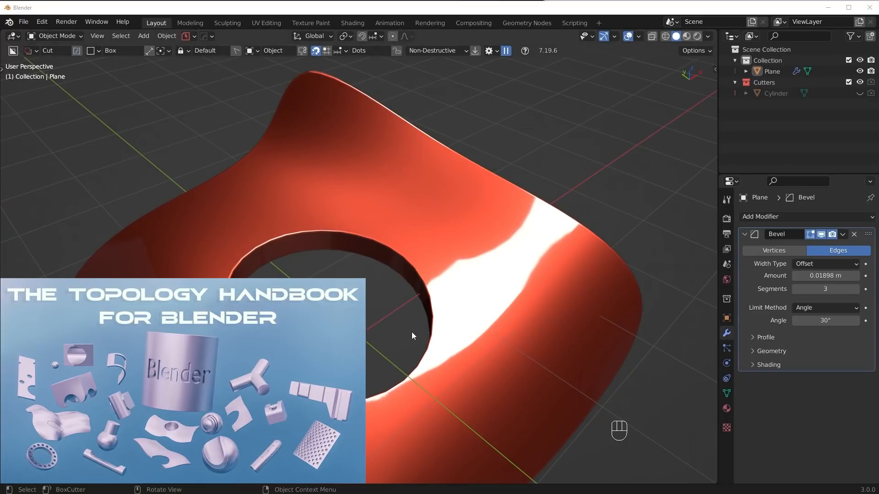
pyautogui.moveTo(407, 335)
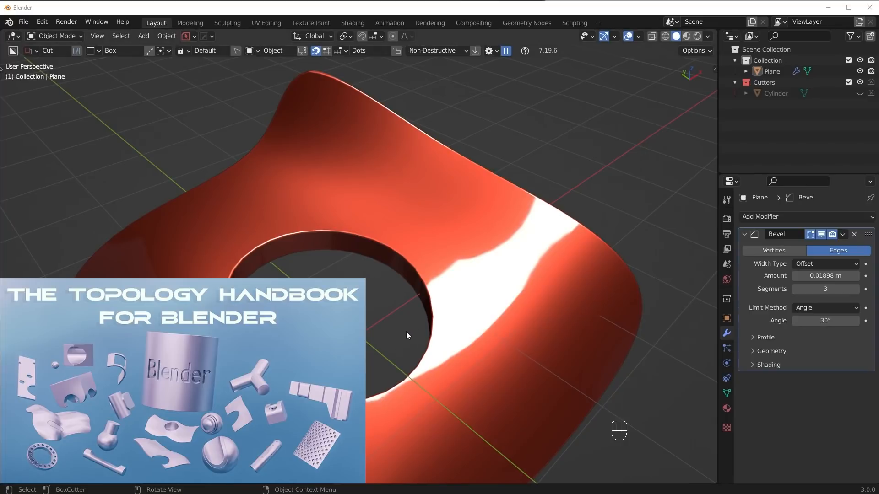